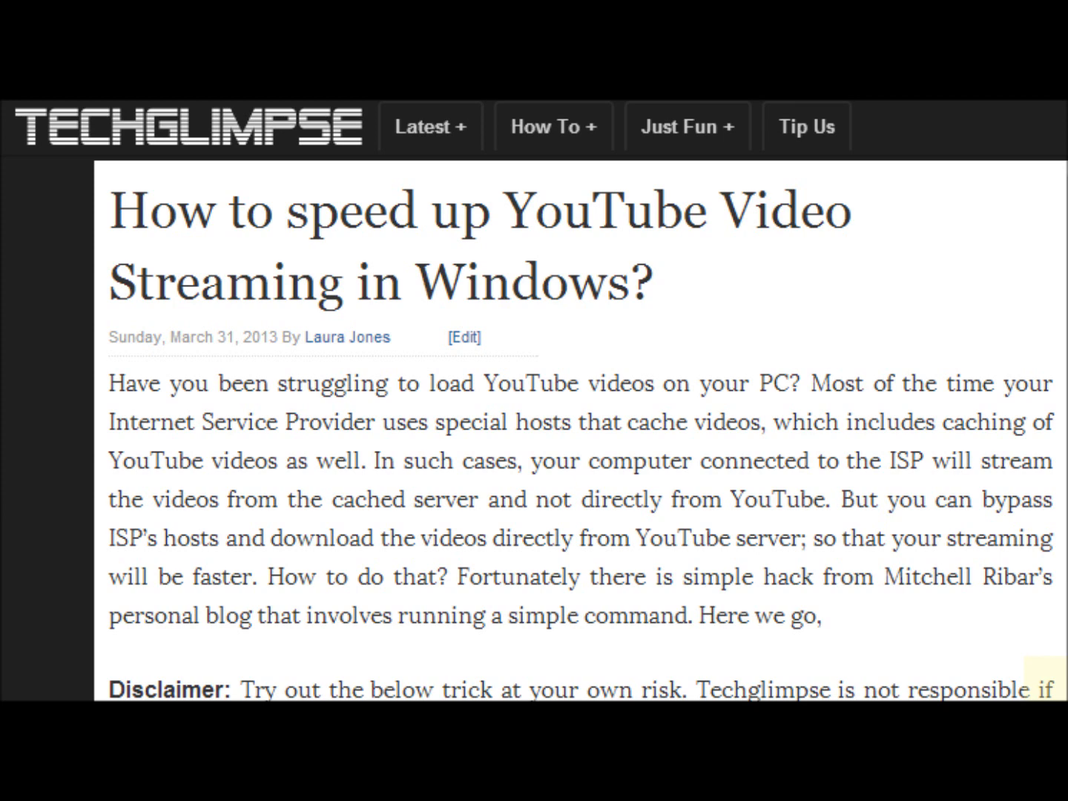
Scroll down through the Techglimpse article on speeding up YouTube streaming.
{"action": "scroll", "scroll_direction": "down", "scroll_amount": 3}
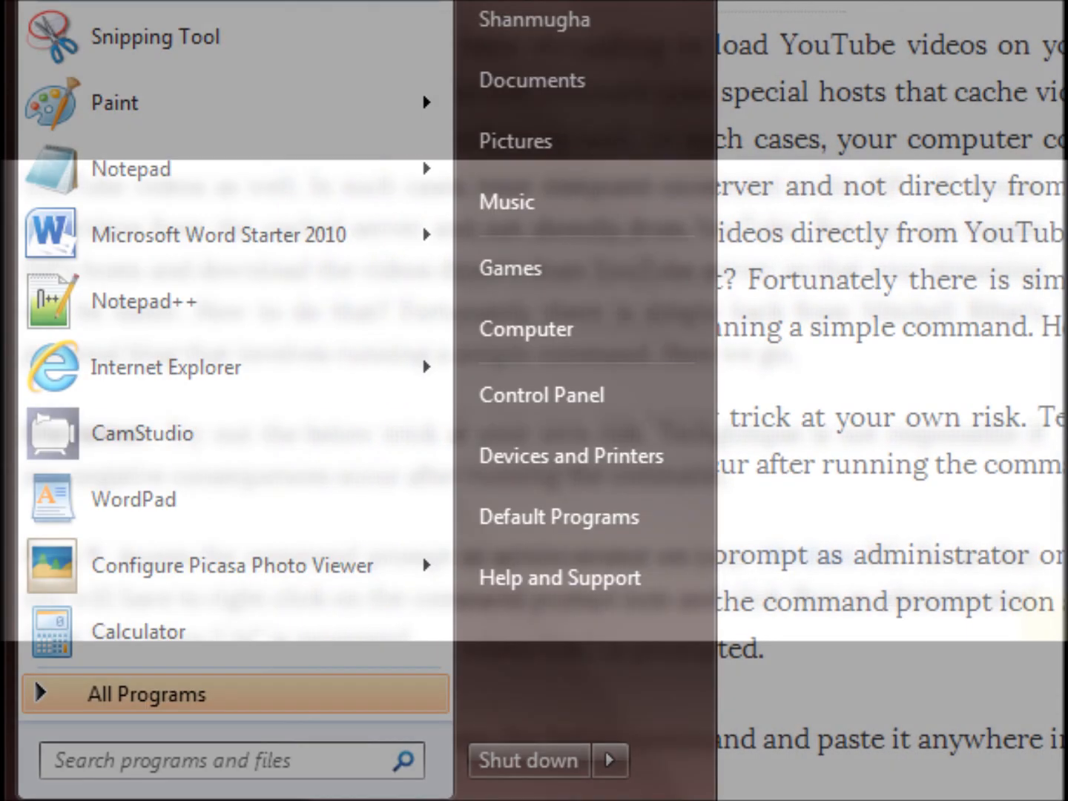
Search cmd from the Start menu and run Command Prompt as administrator.
{"action": "type", "text": "cmd"}
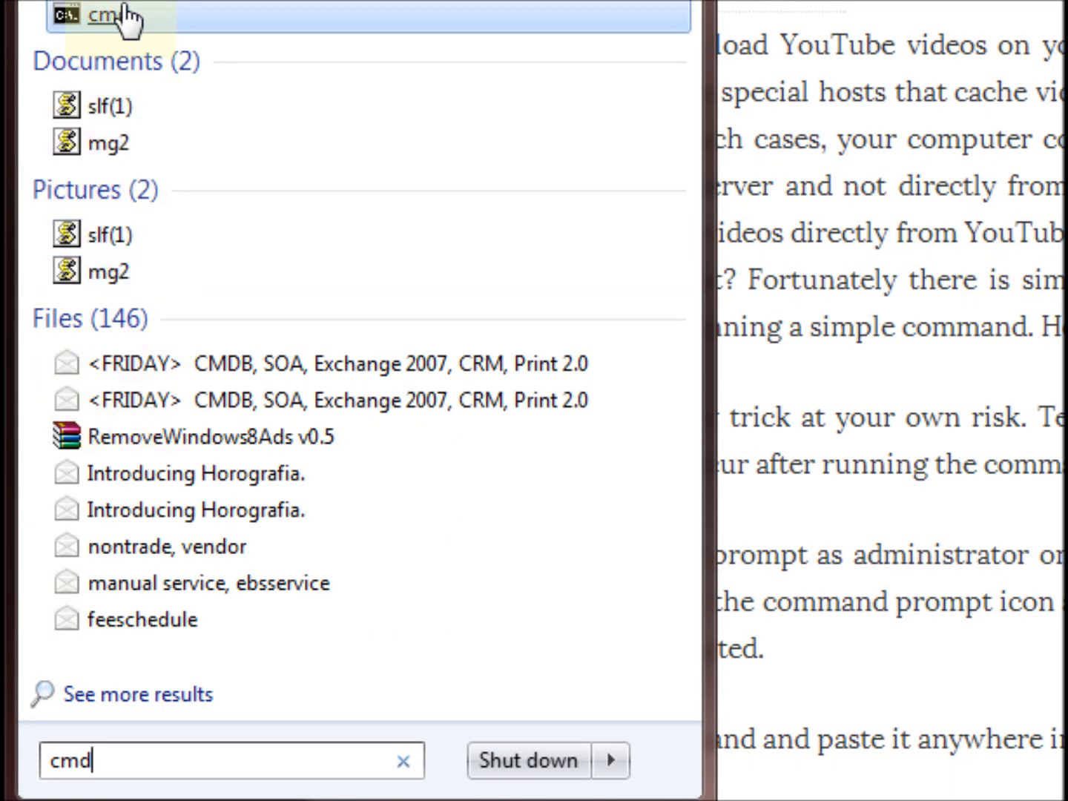
{"action": "right_click", "coordinate": [111, 15]}
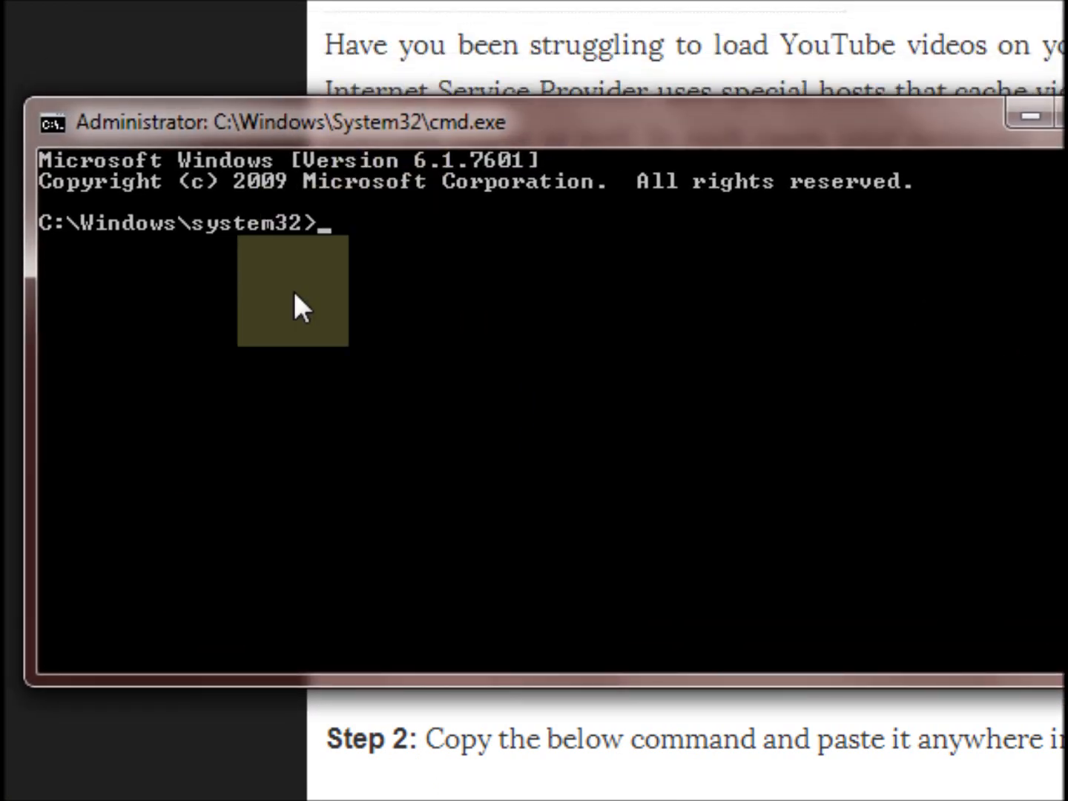
Run netsh to add rule YouTubePerformanceHack blocking inbound 173.194.55.0/24 and 206.111.0.0/16.
{"action": "type", "text": "netsh advfirewall firewall add rule name=\"YouTubePerformanceHack\" dir=in action=block remoteip=173.194.55.0/24,206.111.0.0/16 enable=yes"}
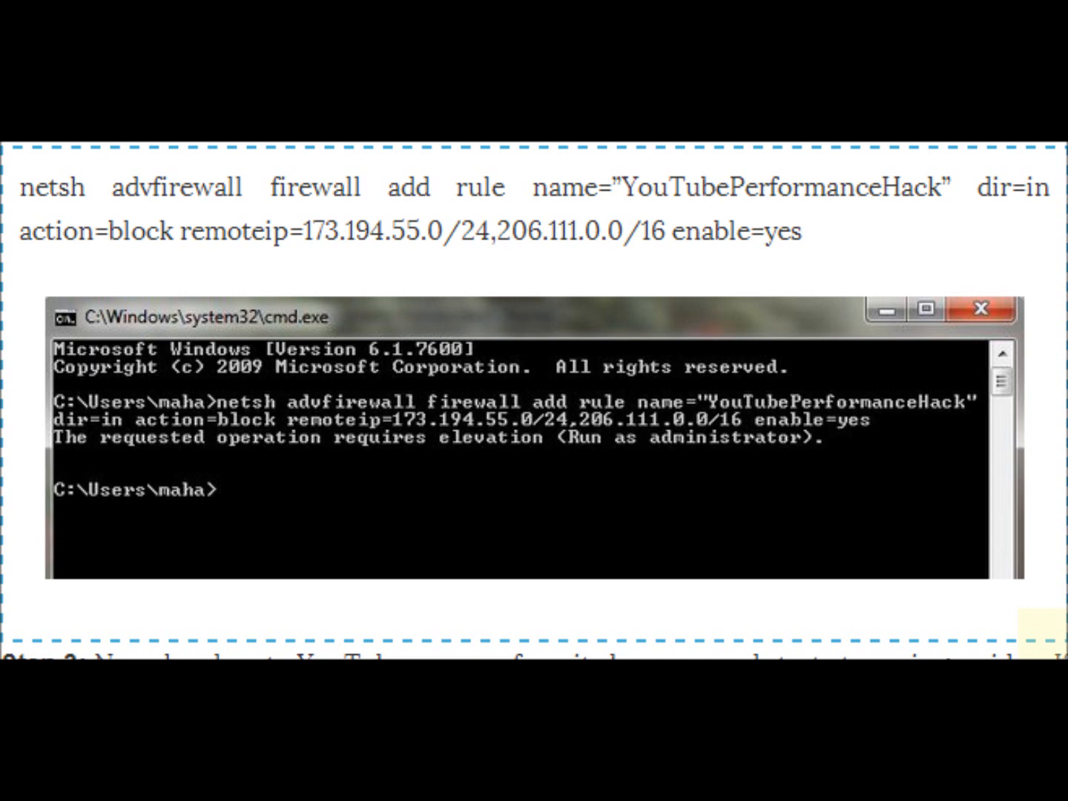
{"action": "scroll", "scroll_direction": "down", "scroll_amount": 3}
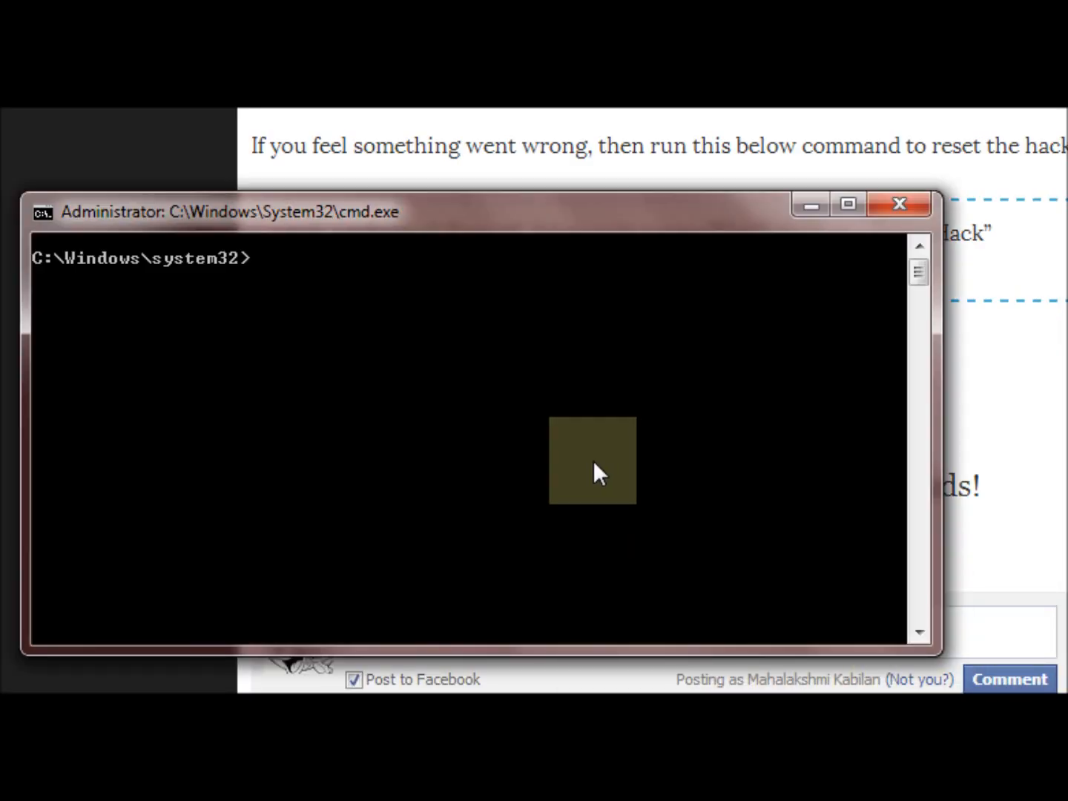
Clear the screen and run netsh to delete the YouTubePerformanceHack firewall rule.
{"action": "type", "text": "cls"}
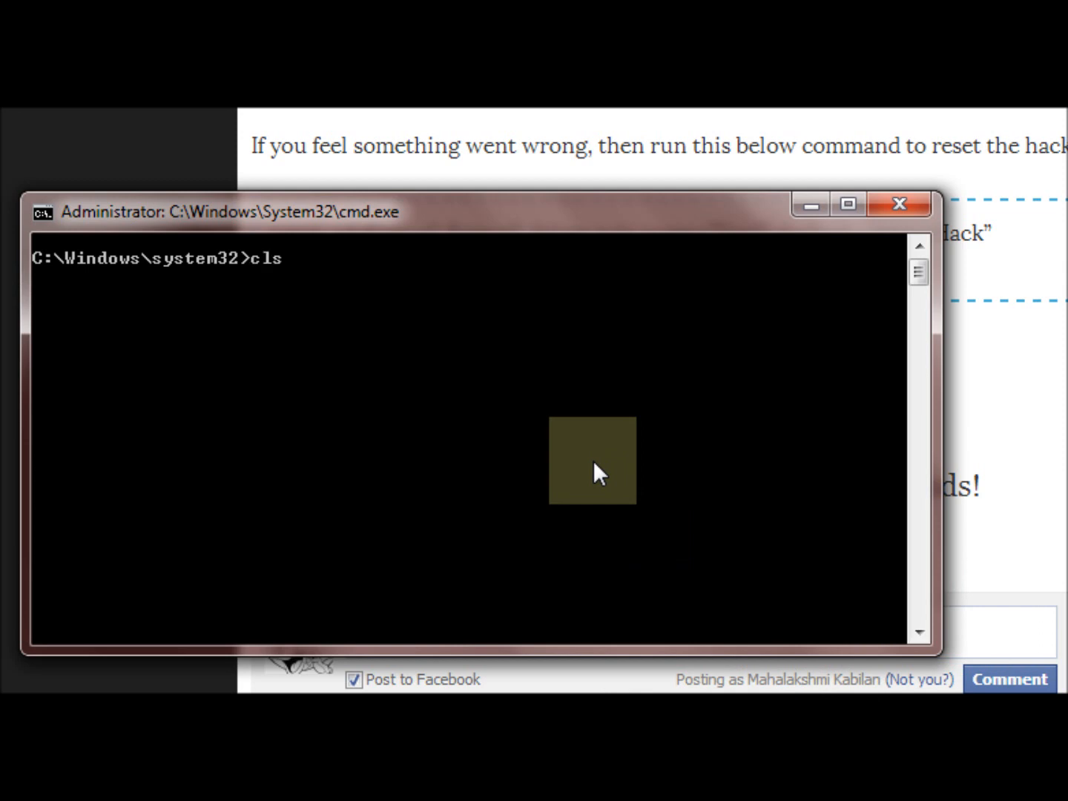
{"action": "type", "text": "netsh advfirewall firewall delete rule name=\"YouTubePerformanceHack\""}
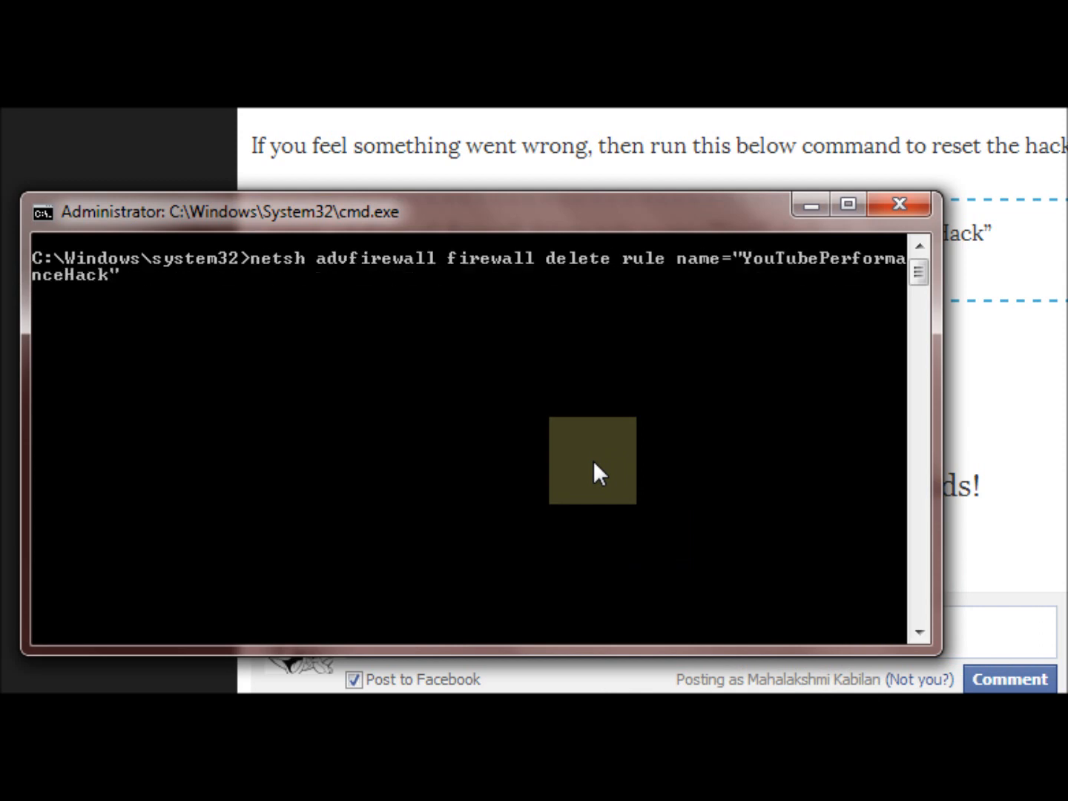
{"action": "key", "text": "enter"}
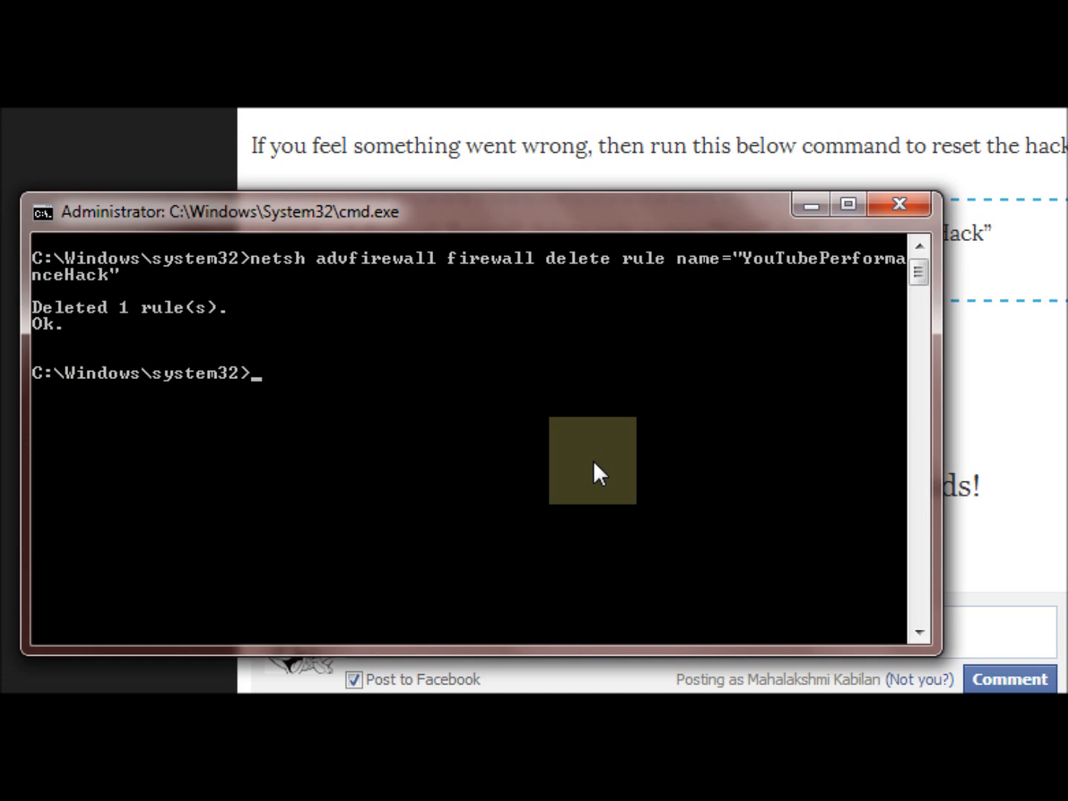